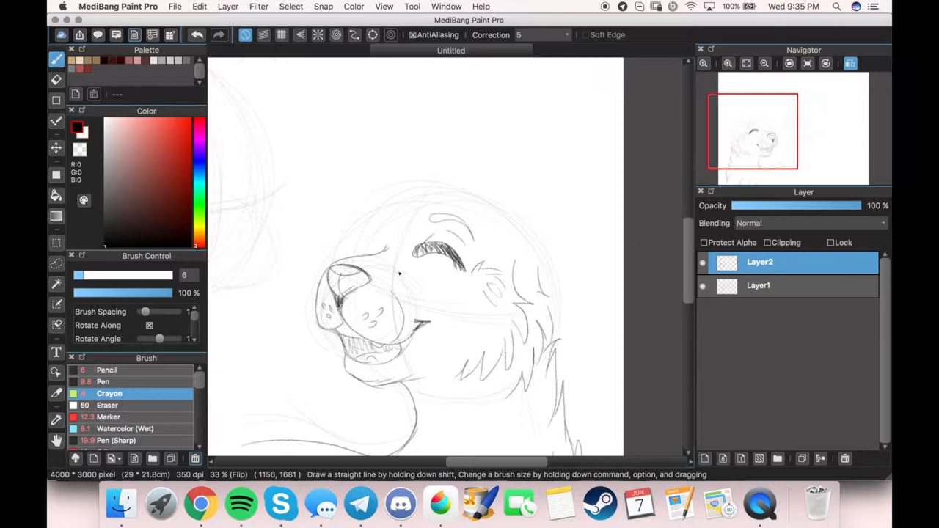
Add Layer3 and sketch the second dog's nose, muzzle and eye facing the first dog.
left_click(704, 458)
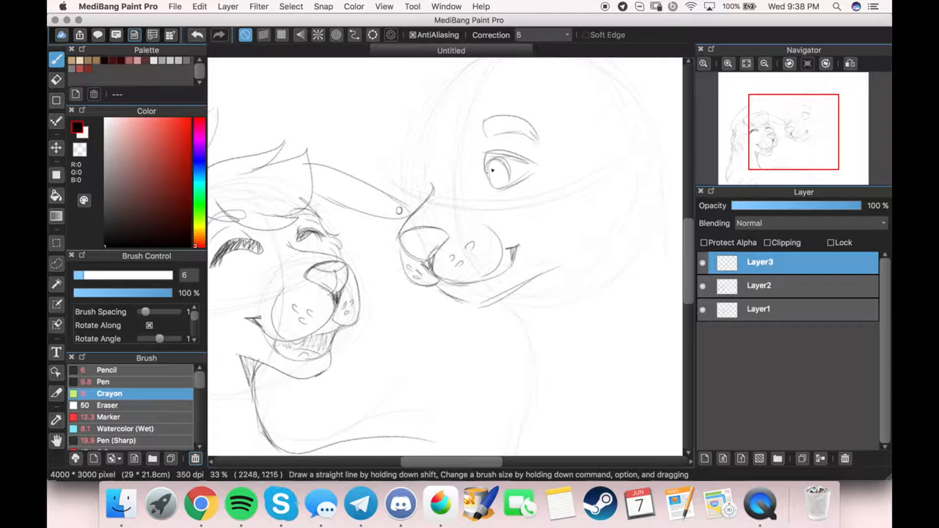
Finish the second dog's ears, eyes, cheeks and neck, then flip the canvas and select Layer2.
left_click(850, 63)
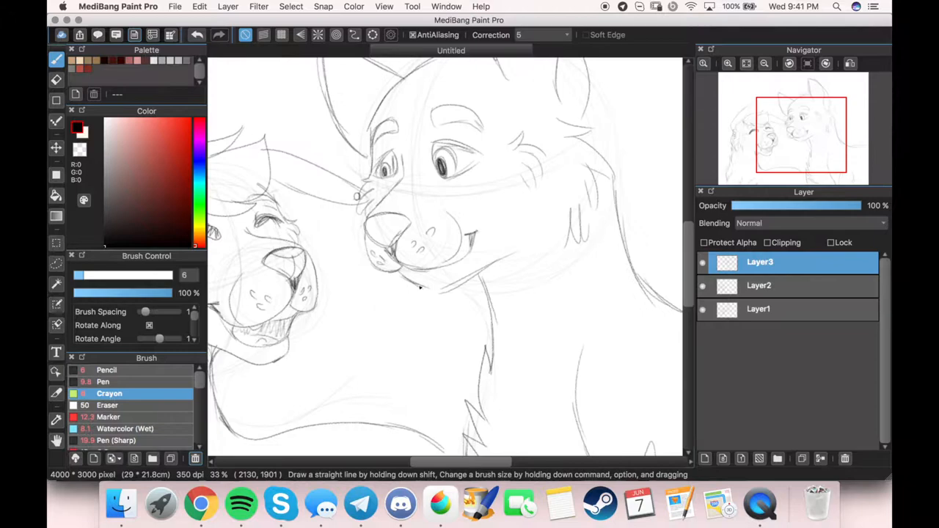
left_click(240, 504)
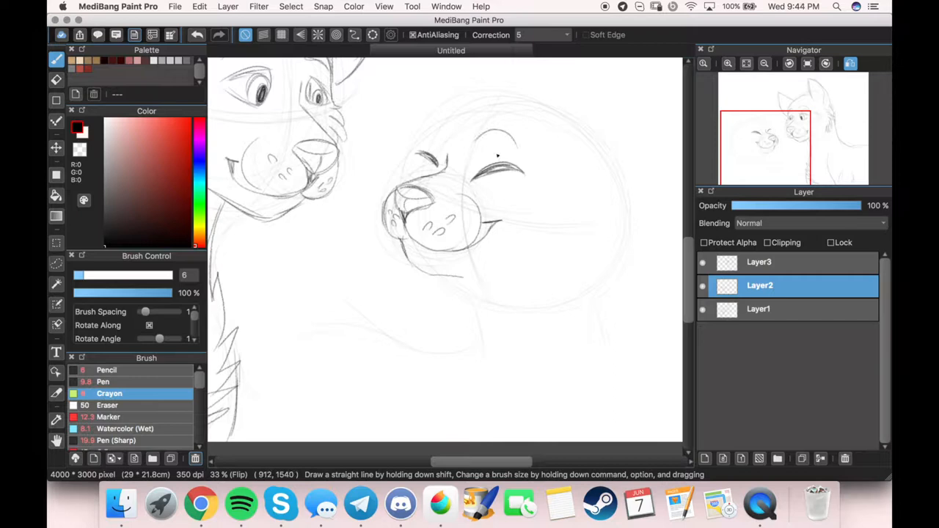
Redraw the first dog's head with cleaner, darker Crayon linework on Layer2.
left_click_drag(411, 146, 528, 279)
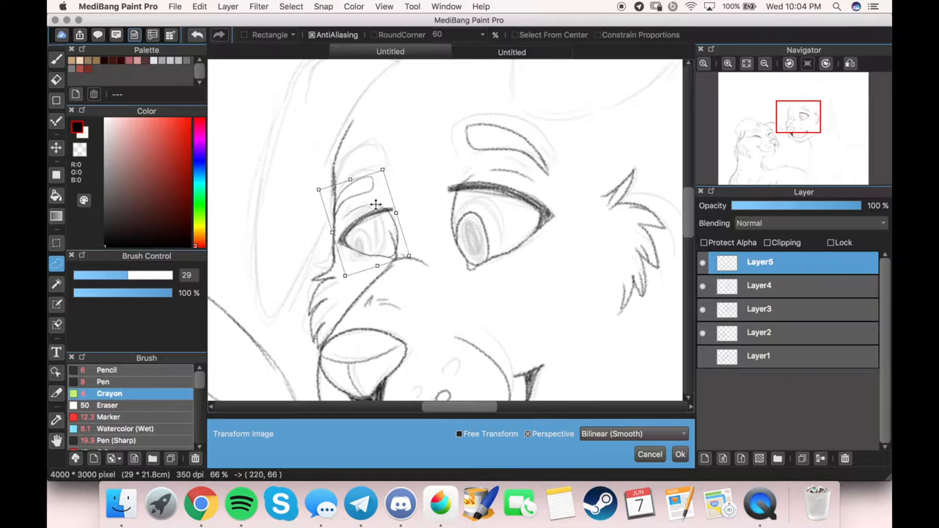
Add an empty Layer6 at the top of the layer stack above the sketches.
left_click_drag(375, 204, 362, 158)
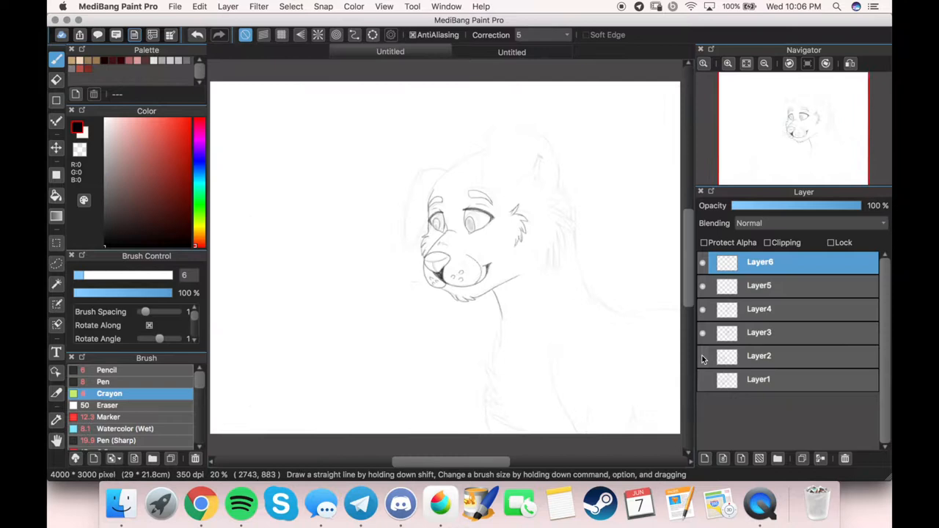
left_click(241, 504)
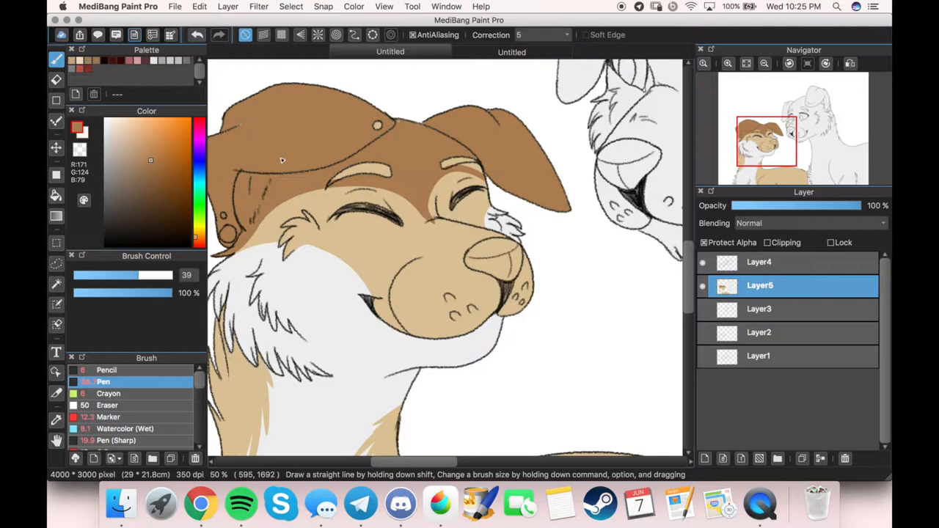
Paint dark brown patches, black eye markings and white freckles on the left dog's face.
scroll("down", 3)
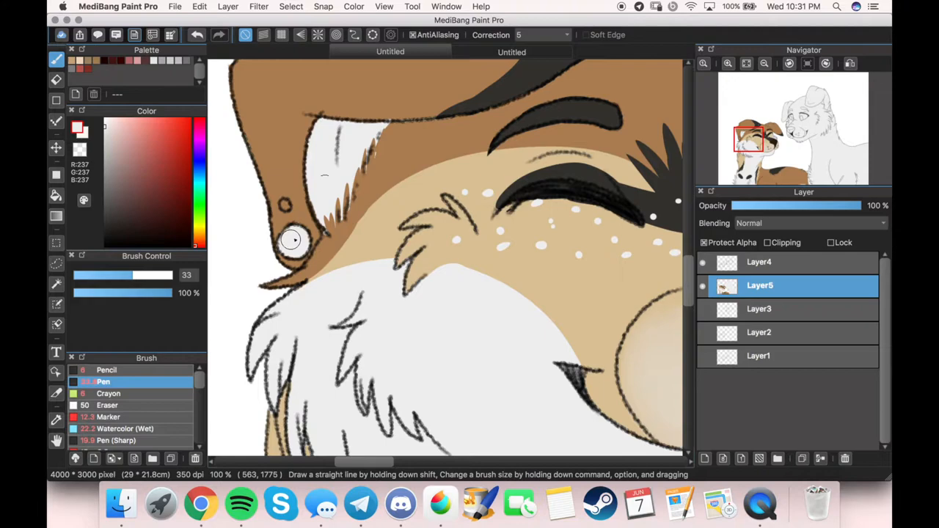
Colour the right dog's head brown and white, then switch to the St Bernard reference tab.
left_click(548, 51)
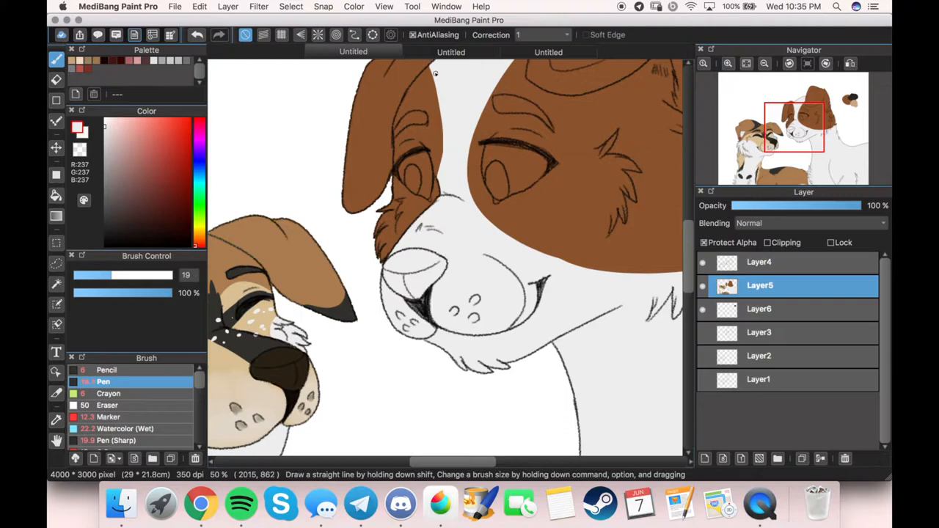
left_click(549, 52)
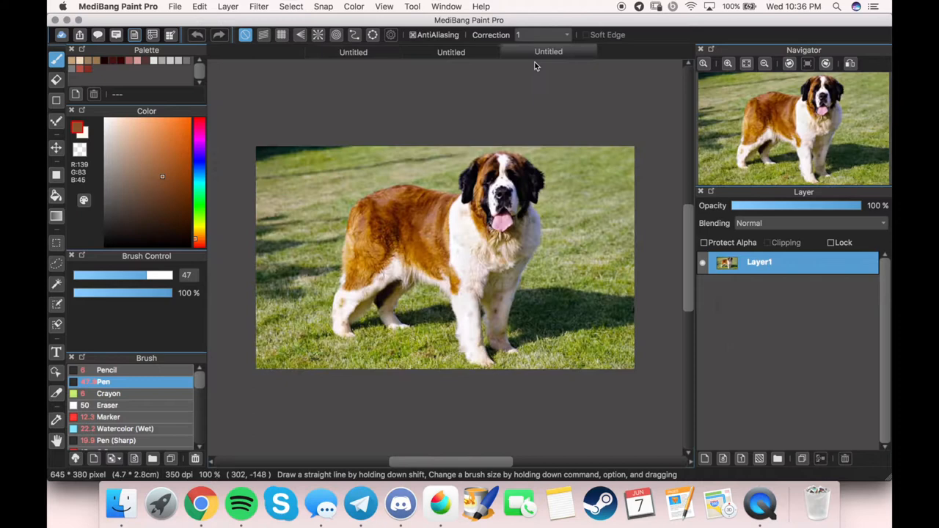